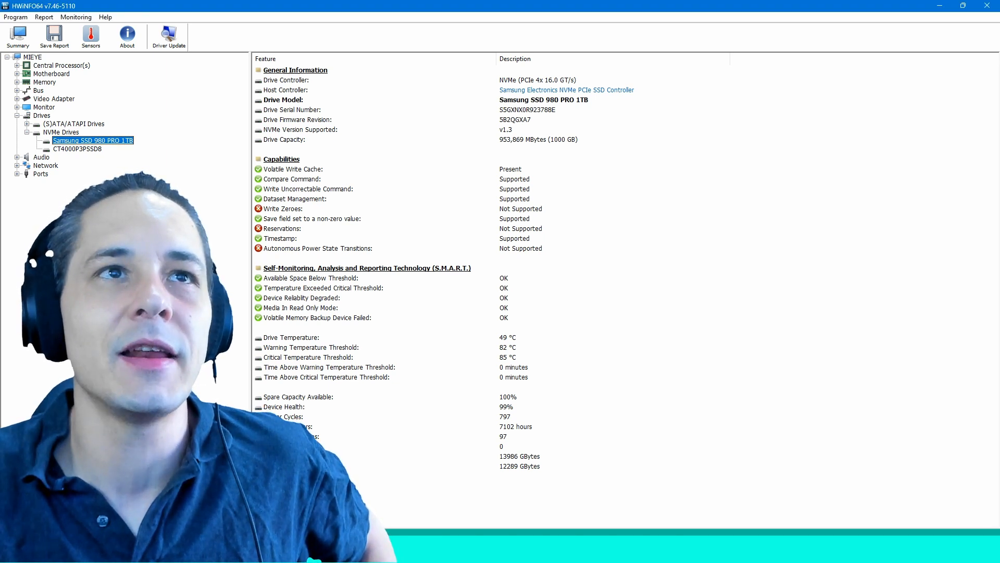
Step: Select the CT4000P3PSSD8 NVMe drive in the HWiNFO64 tree to view its details
left_click(75, 149)
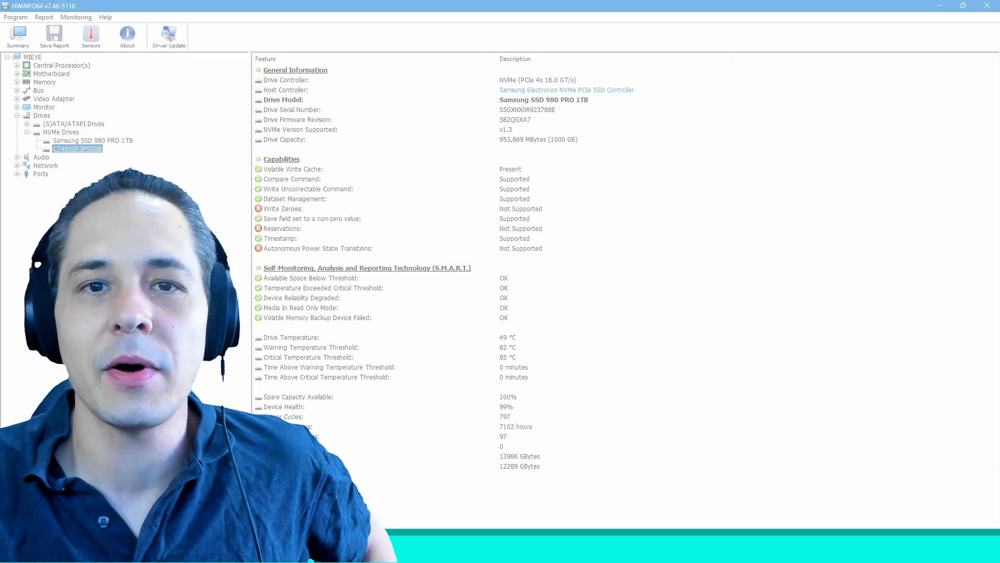
Step: Bring the two CrystalDiskMark result windows side by side over the CT4000P3PSSD8 details
left_click(77, 150)
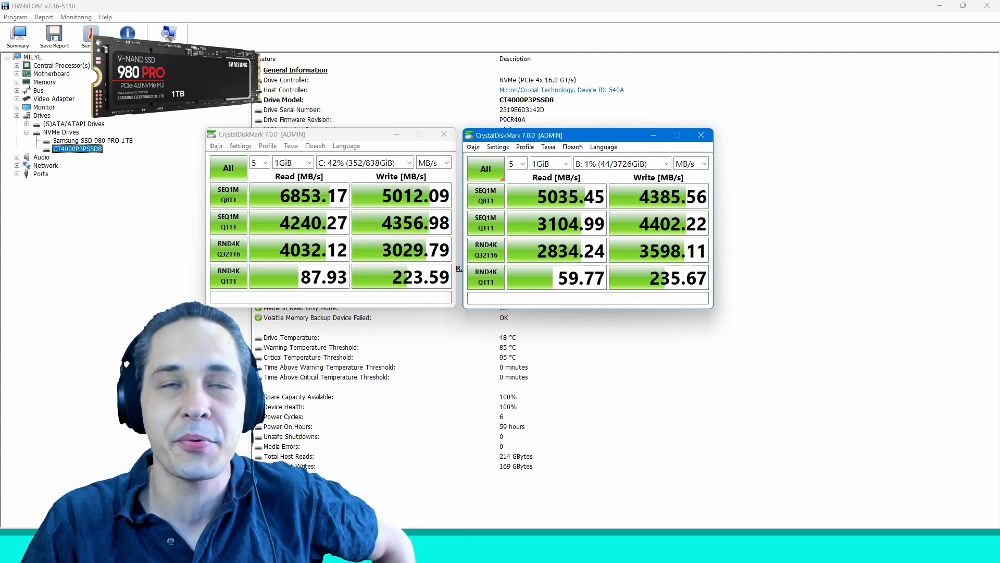
mouse_move(556, 250)
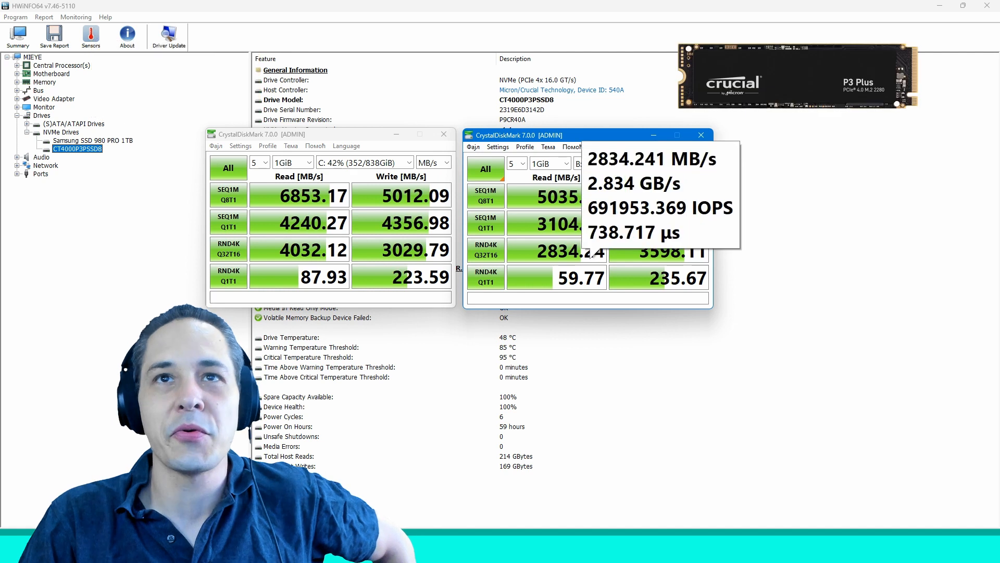